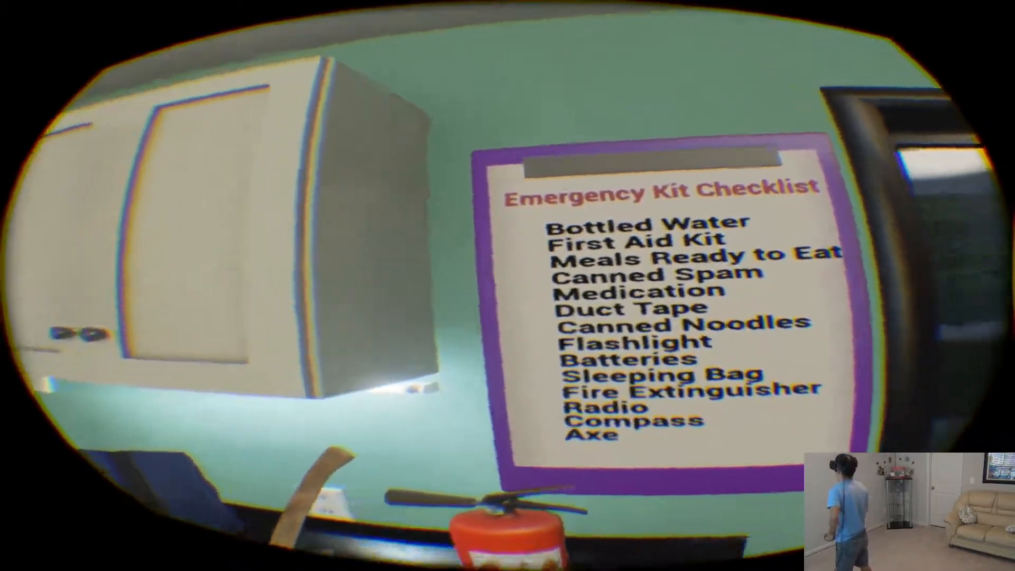
mouse_move(508, 286)
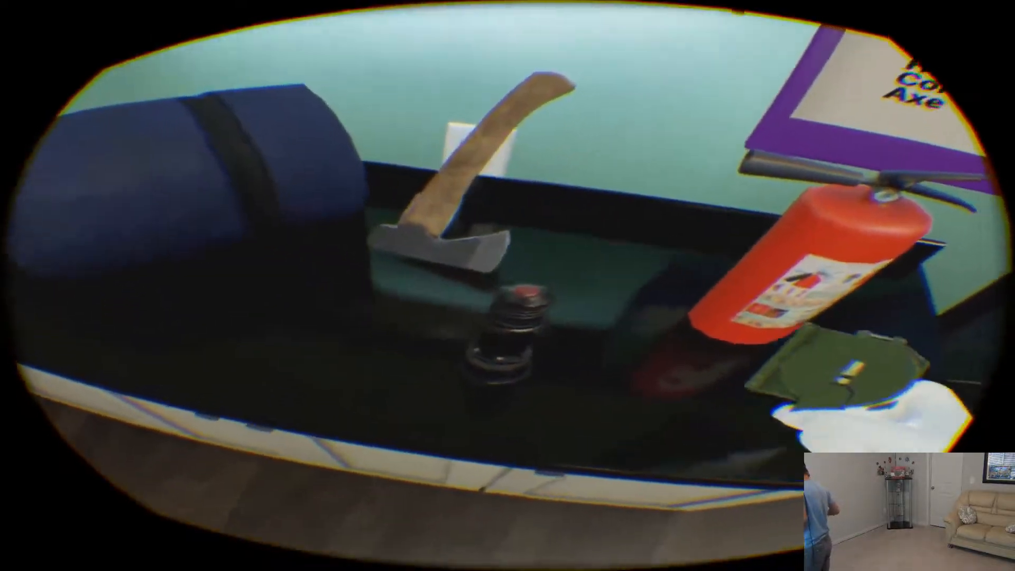